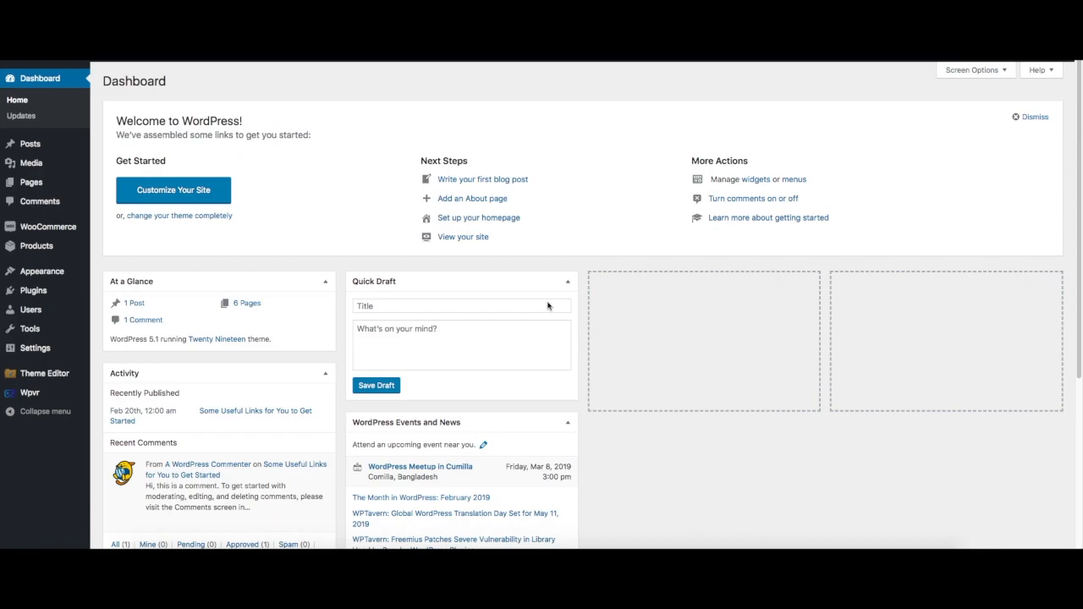
mouse_move(581, 281)
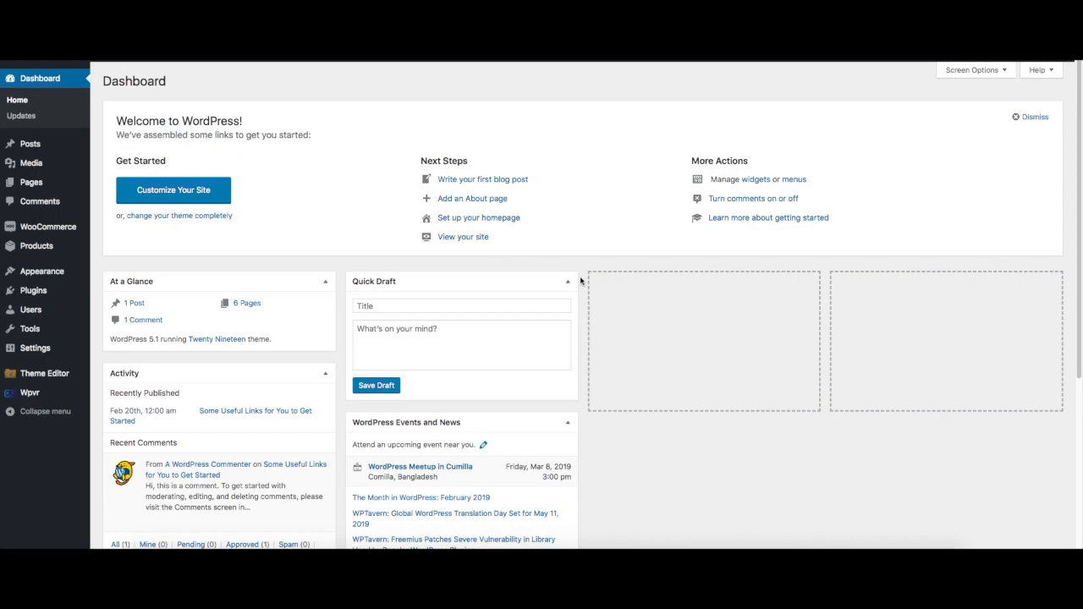
mouse_move(515, 274)
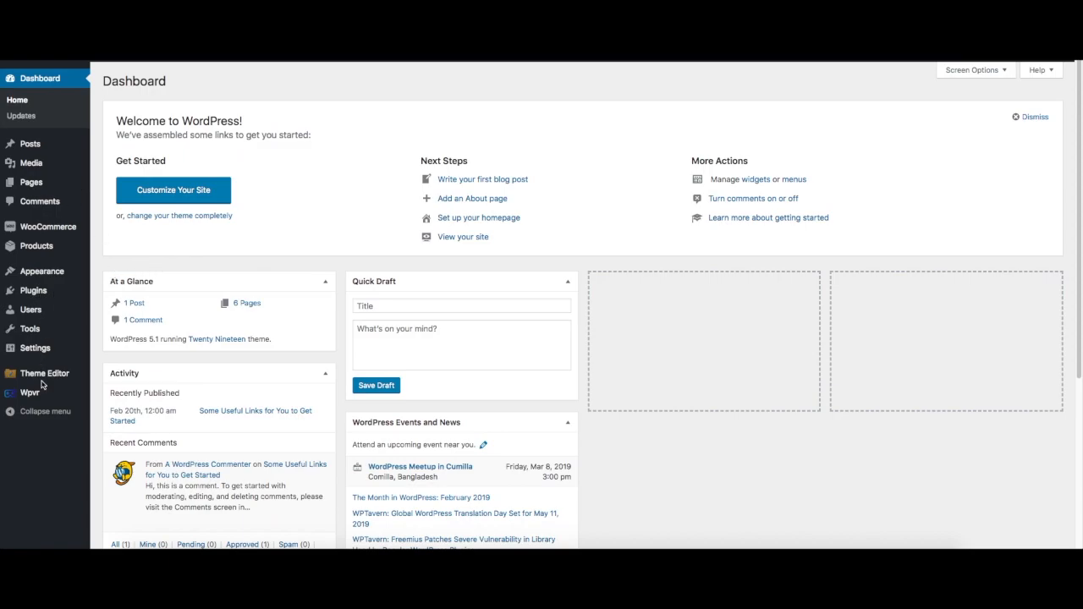
mouse_move(32, 291)
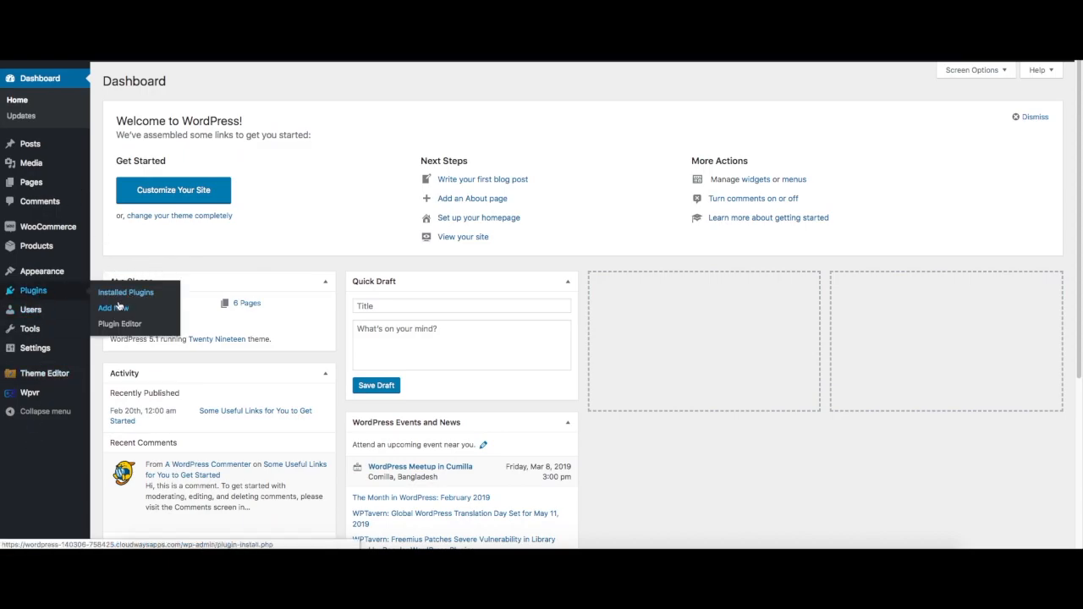
Go to the Add Plugins page from the Plugins menu in the admin sidebar.
click(112, 308)
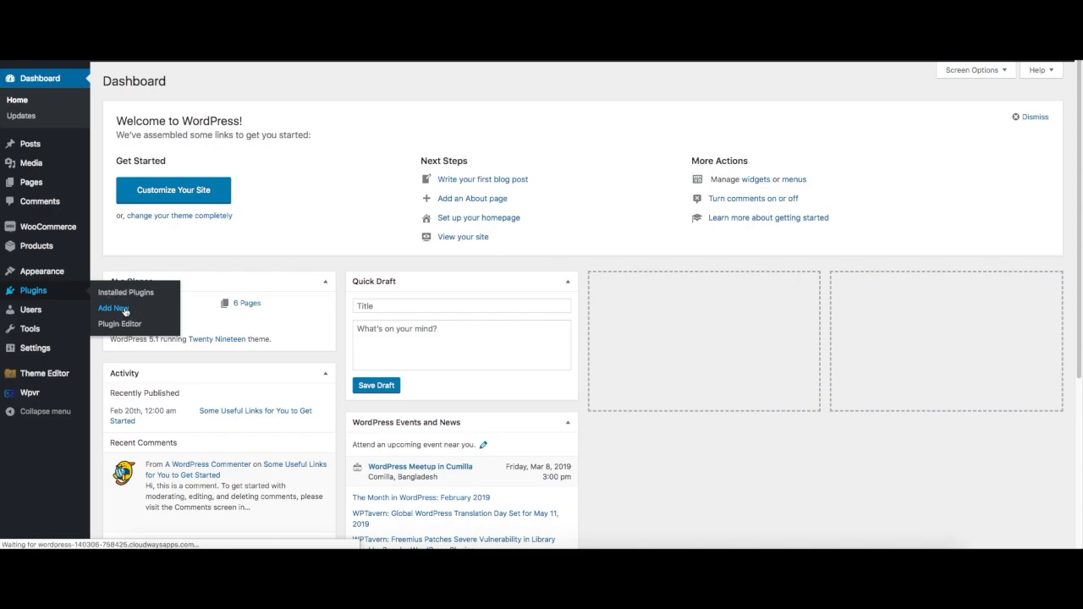
click(112, 308)
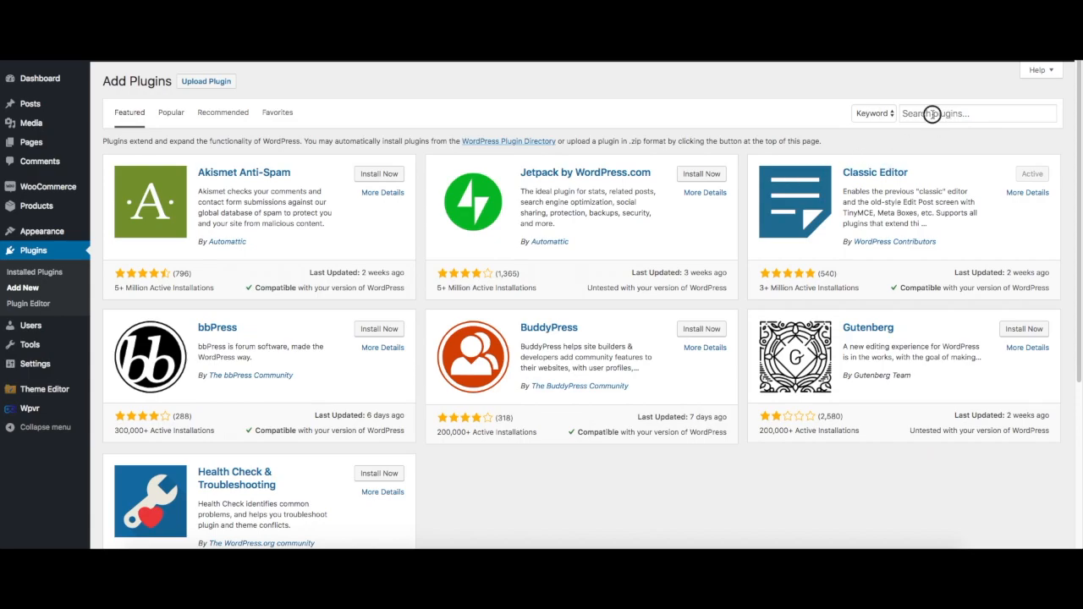
Search the plugin directory for 'WooCommerce Product Feed Manager'.
text(WooCommerce Product Feed Manager)
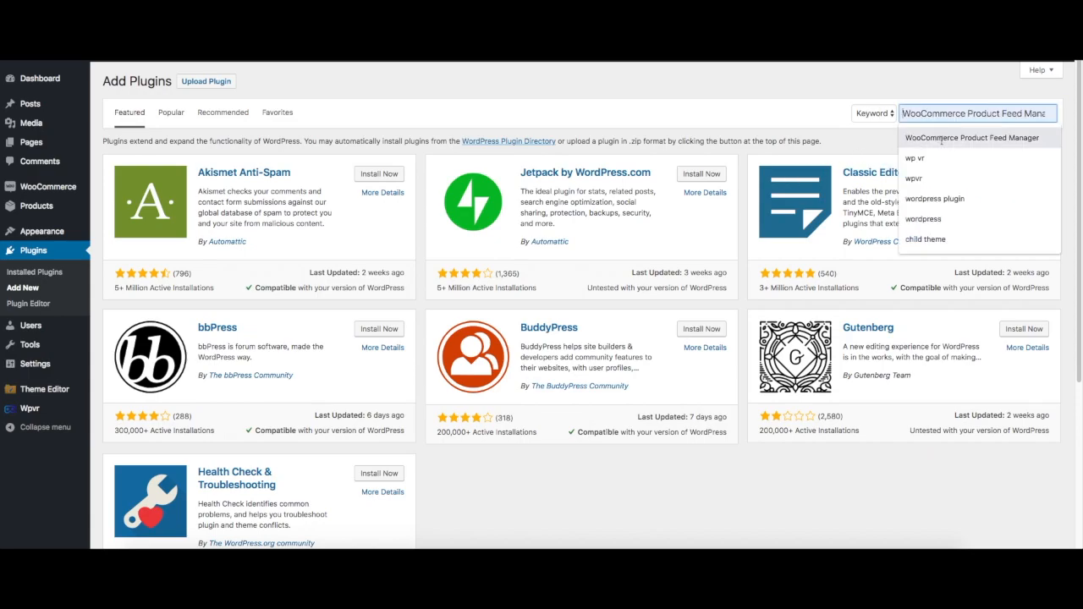
key(Enter)
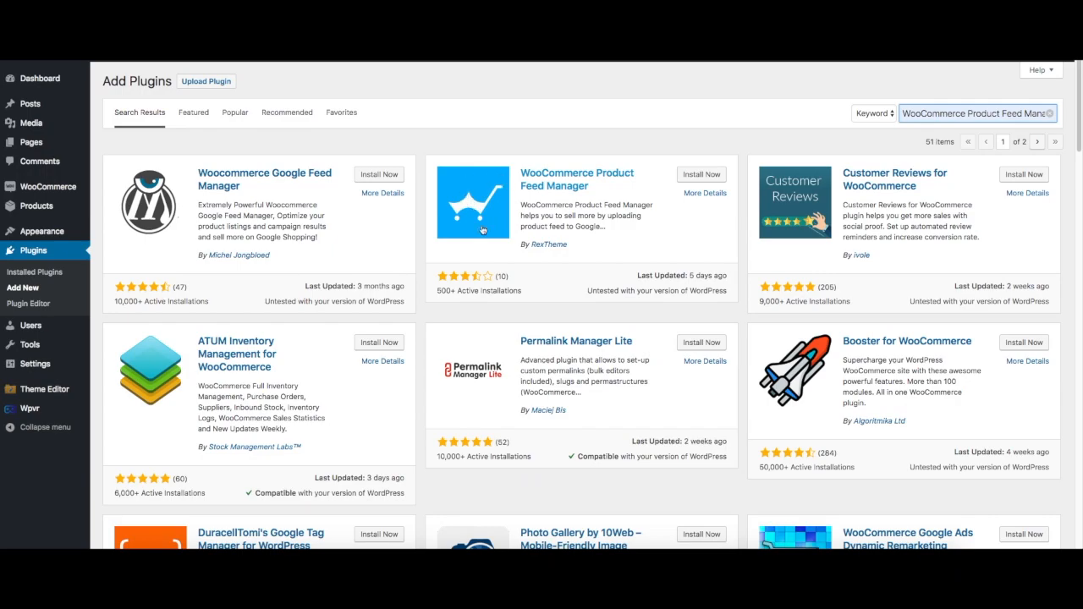
mouse_move(600, 178)
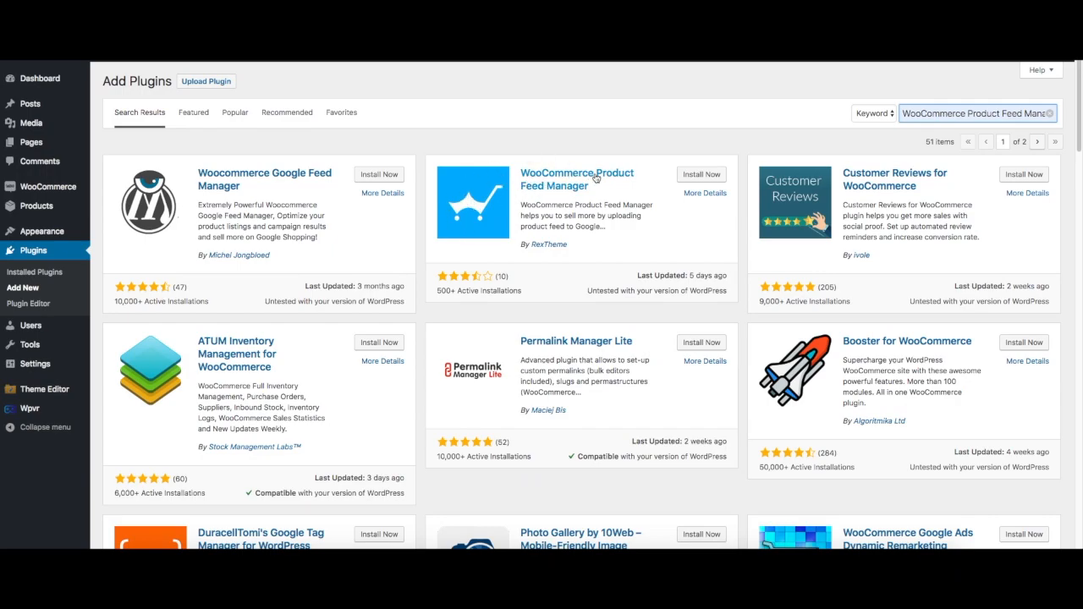
mouse_move(436, 190)
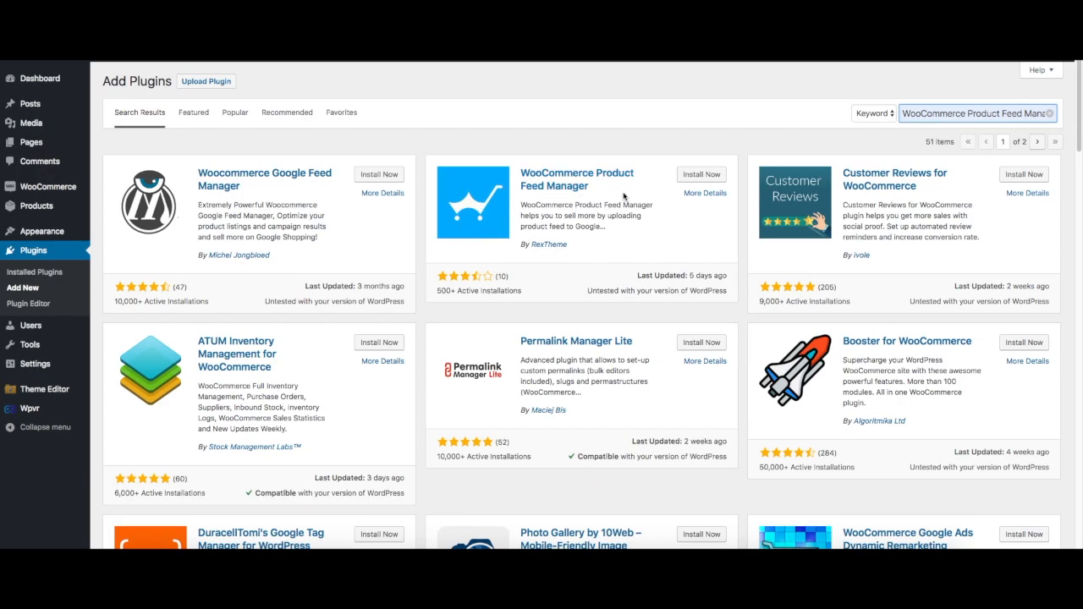
Install the WooCommerce Product Feed Manager plugin by RexTheme from the results.
click(700, 174)
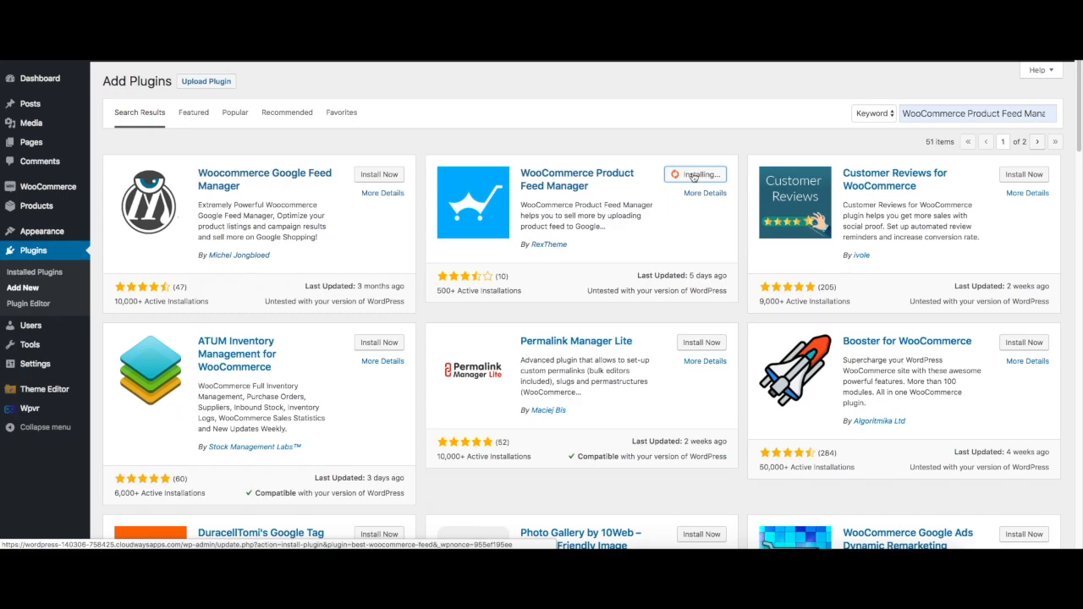
mouse_move(675, 209)
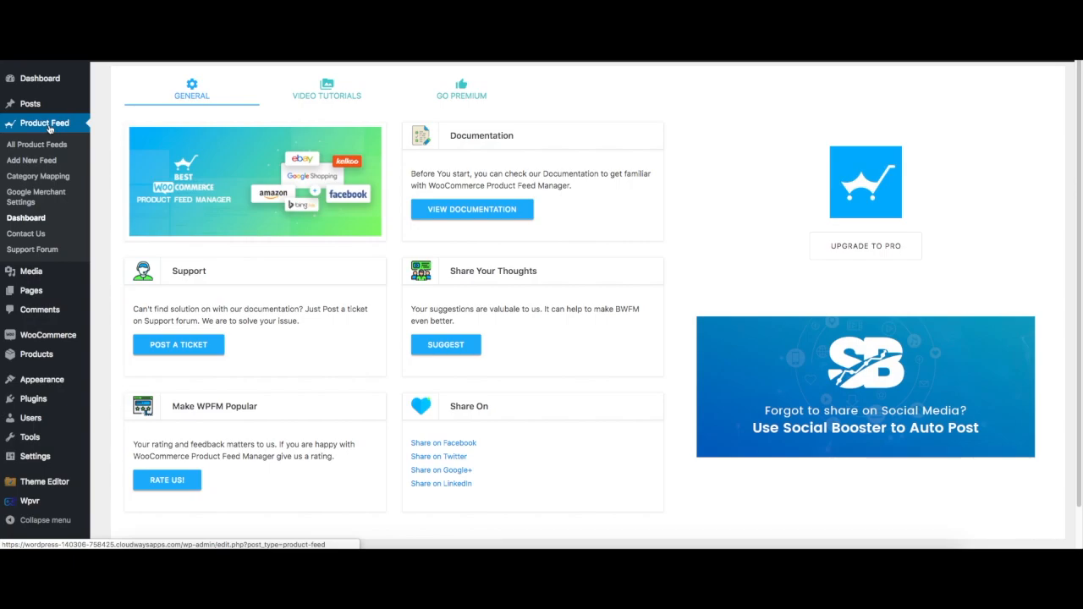
mouse_move(36, 146)
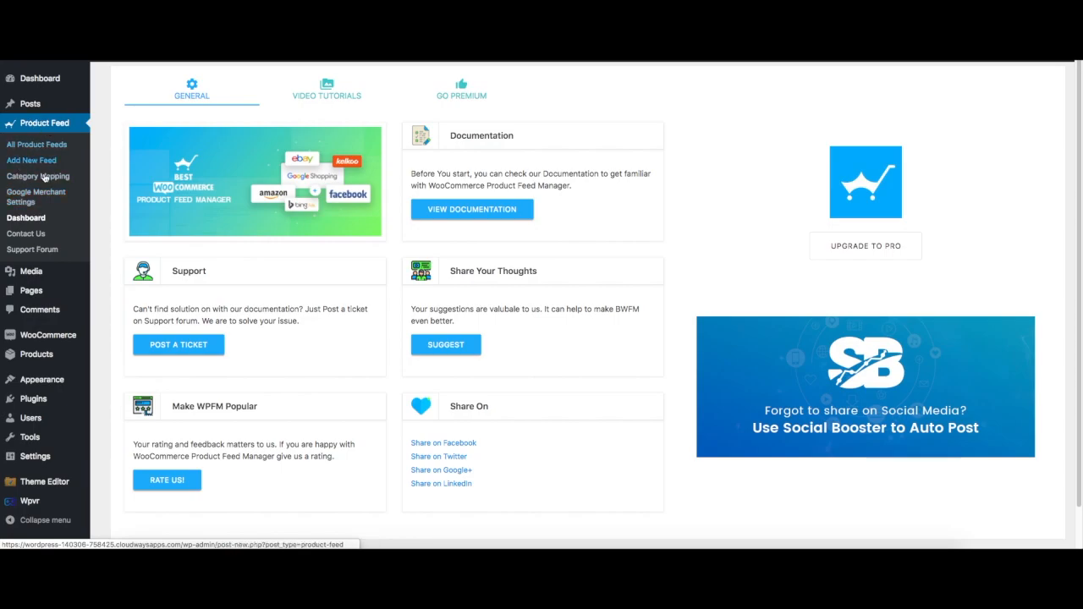
mouse_move(42, 159)
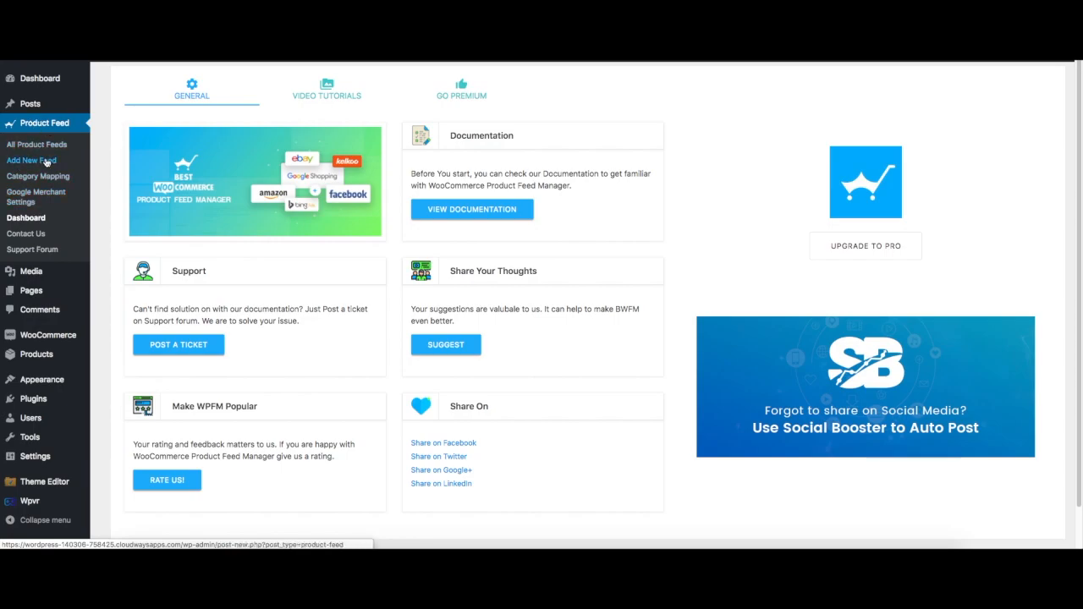